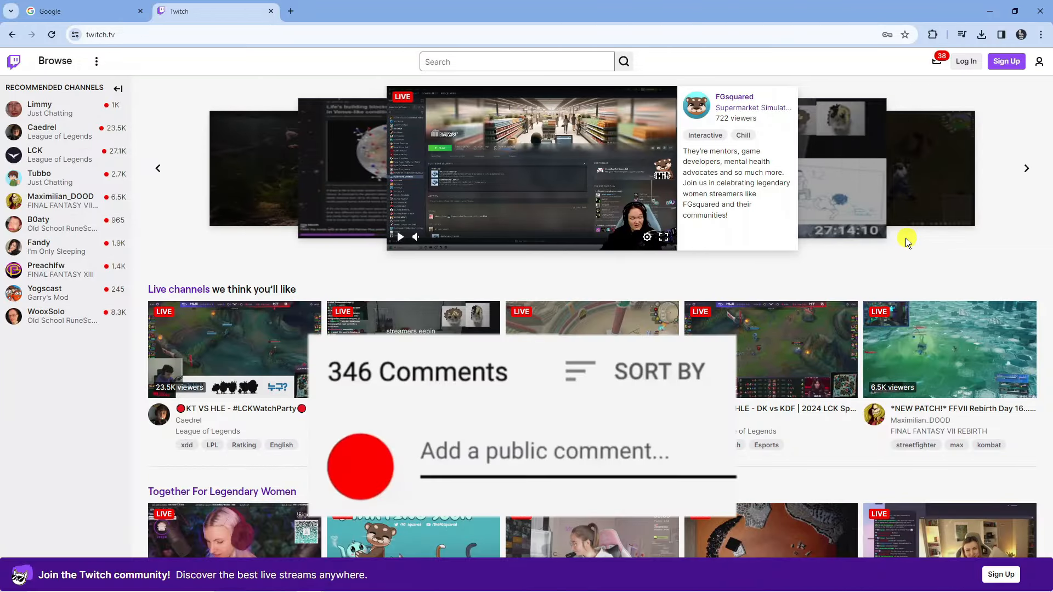
- Switch from the Twitch home page to the Google search tab
{"action": "type", "text": "Great vid"}
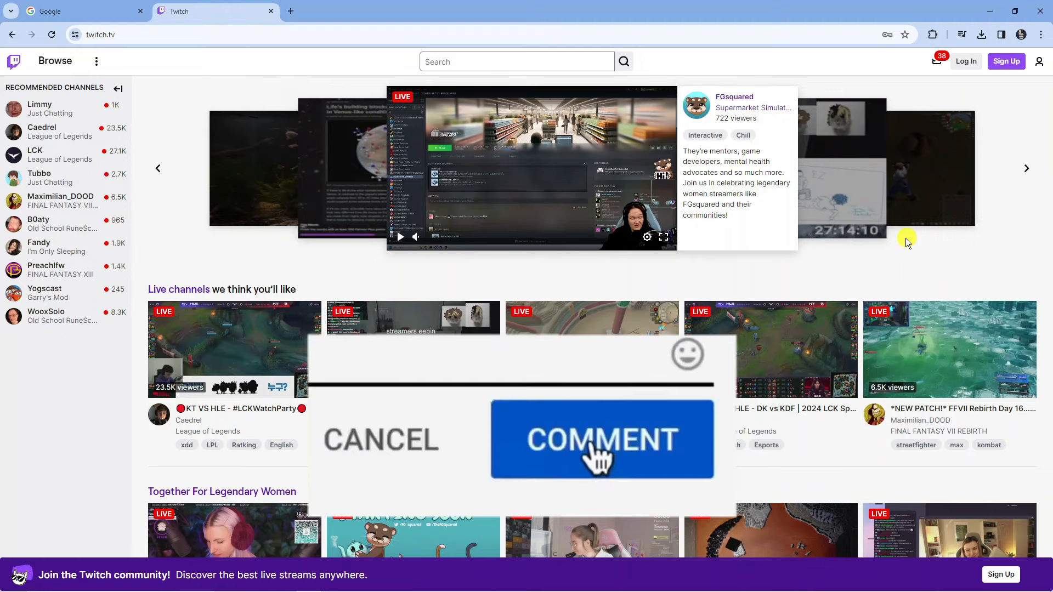
{"action": "left_click", "coordinate": [81, 11]}
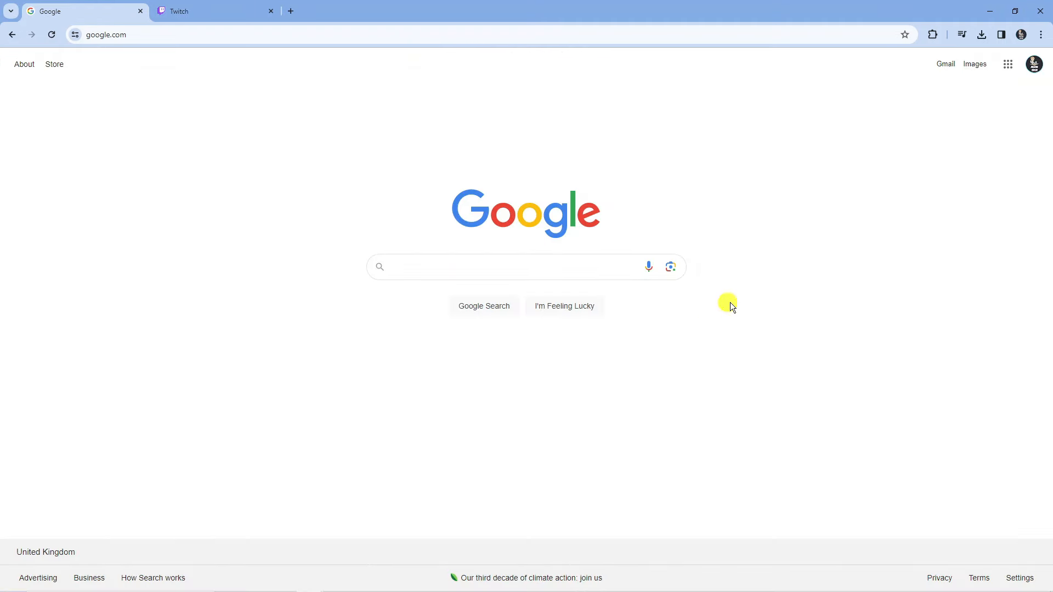
- Search Google for 'chrome web store'
{"action": "left_click", "coordinate": [525, 266]}
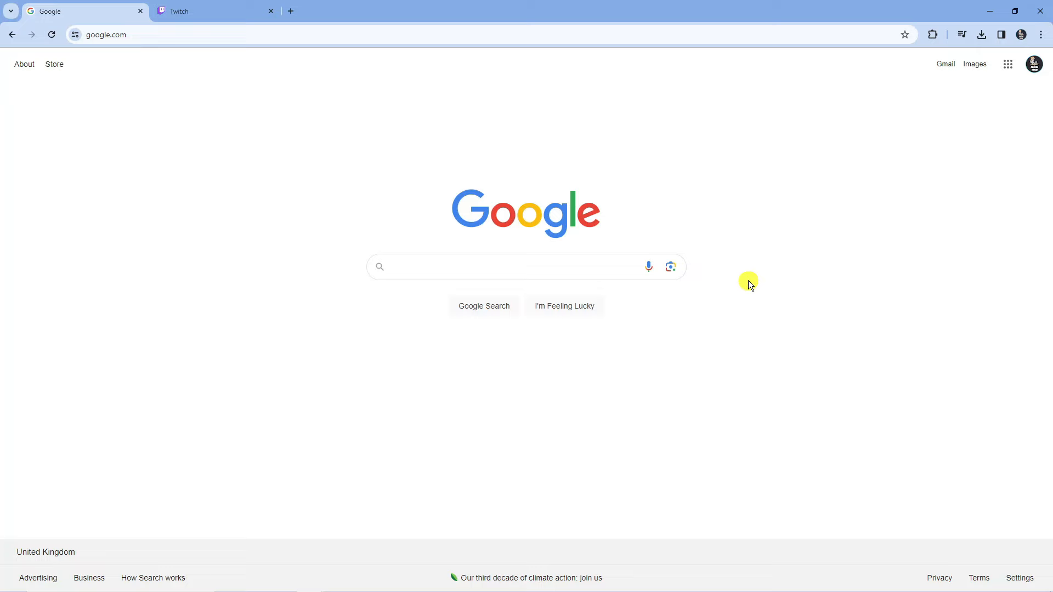
{"action": "type", "text": "chrome"}
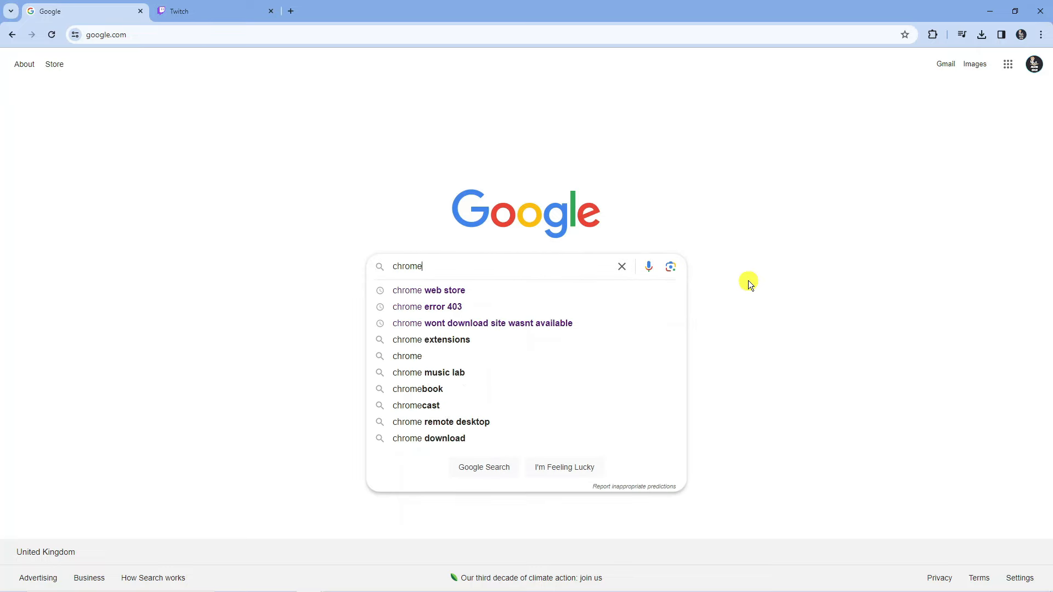
{"action": "type", "text": "web store"}
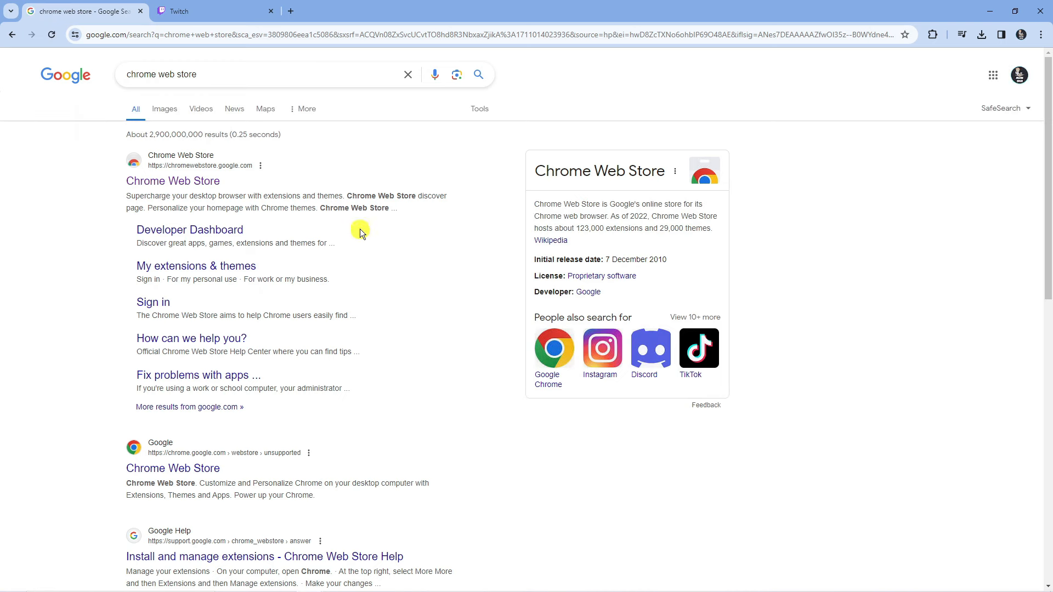
{"action": "mouse_move", "coordinate": [173, 180]}
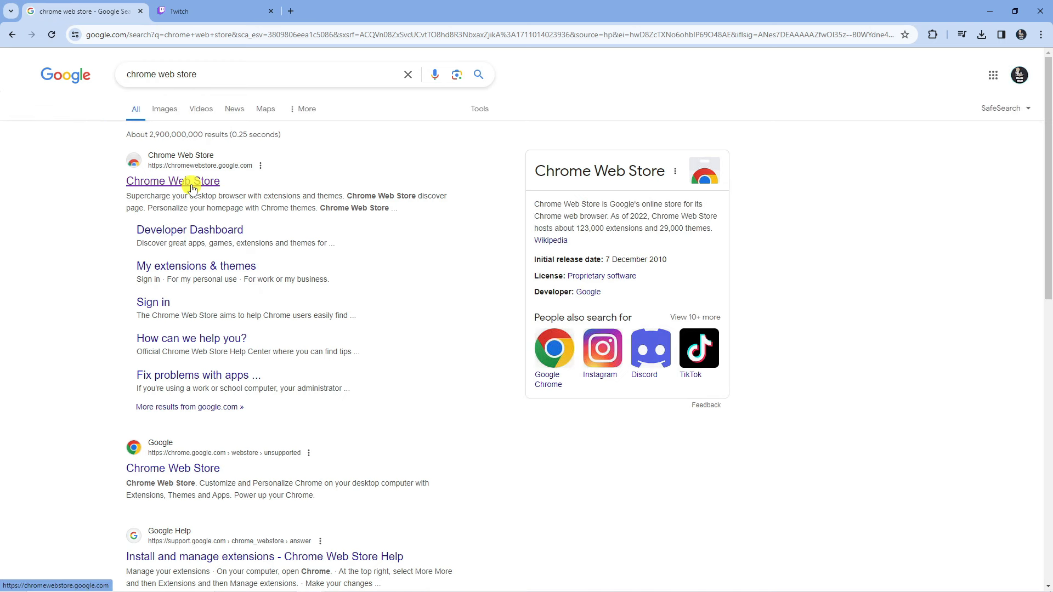
- Go to the Chrome Web Store and open the Stream Cleaner extension listing
{"action": "left_click", "coordinate": [171, 180]}
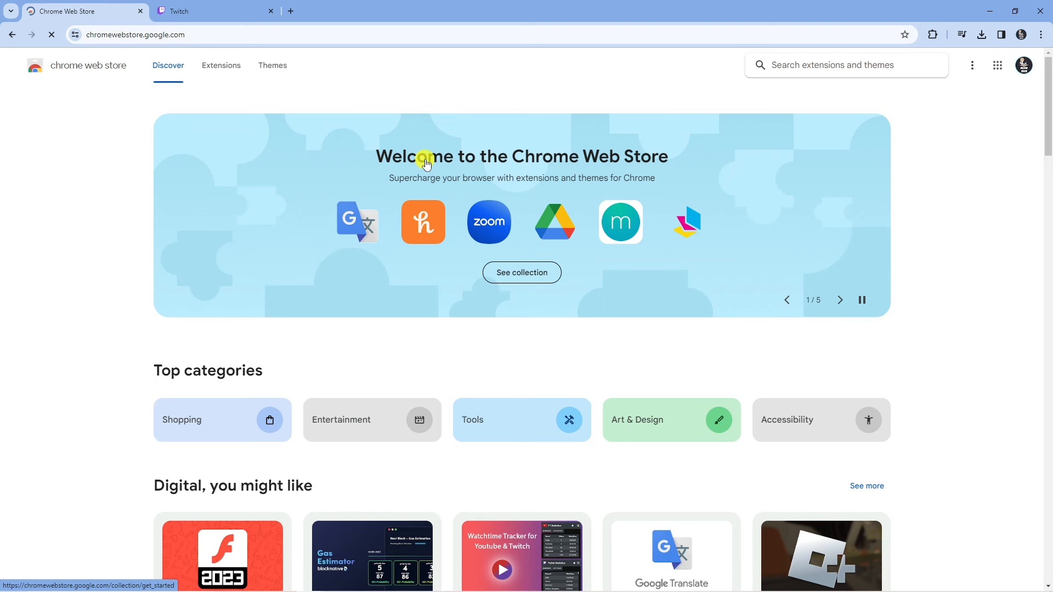
{"action": "mouse_move", "coordinate": [598, 132]}
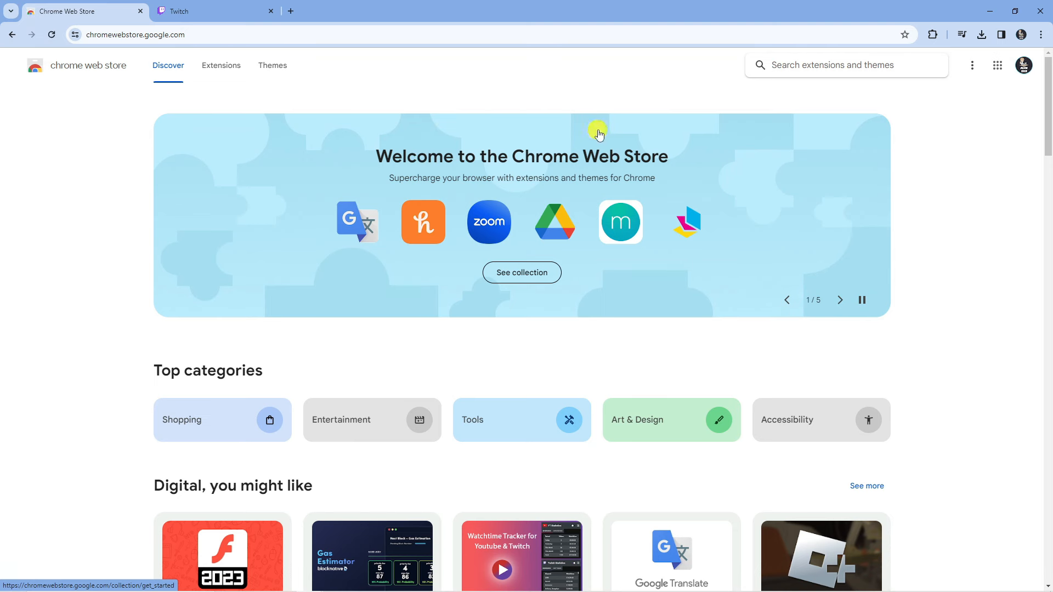
{"action": "mouse_move", "coordinate": [737, 98]}
{"action": "type", "text": "stream cleaner"}
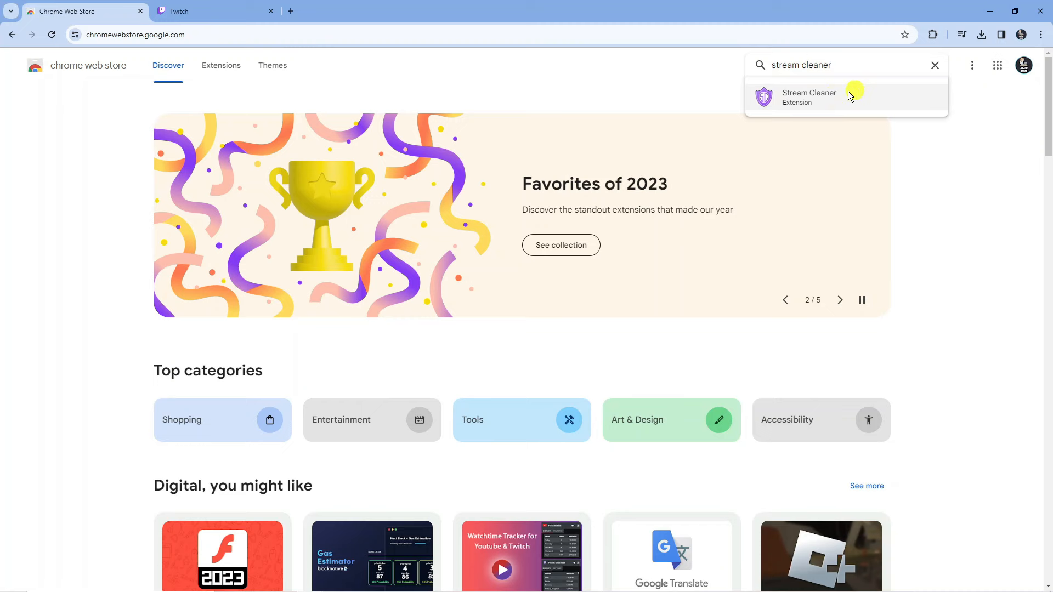
{"action": "left_click", "coordinate": [810, 98]}
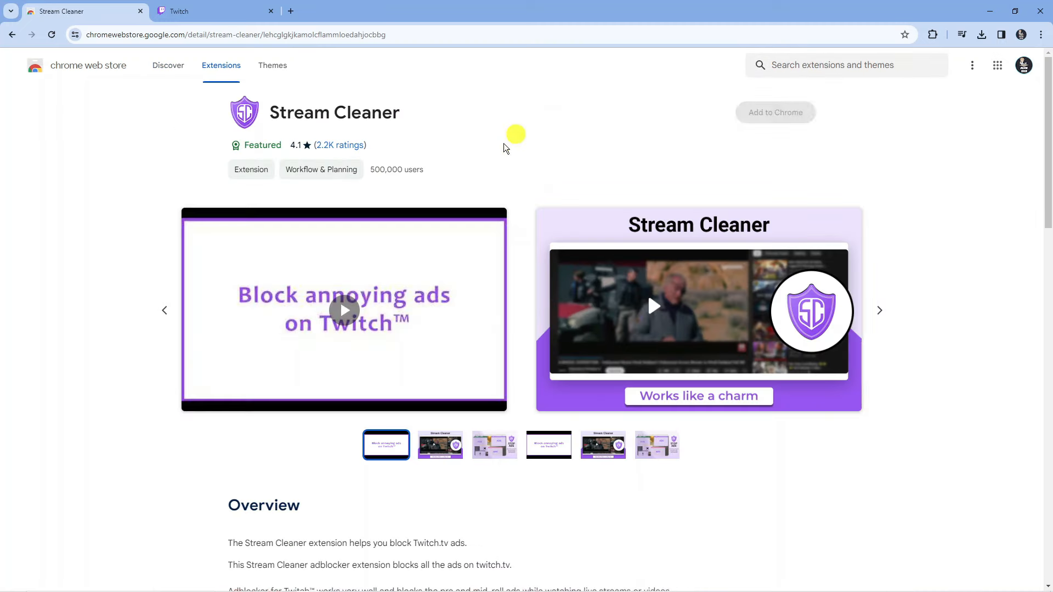
{"action": "mouse_move", "coordinate": [514, 168]}
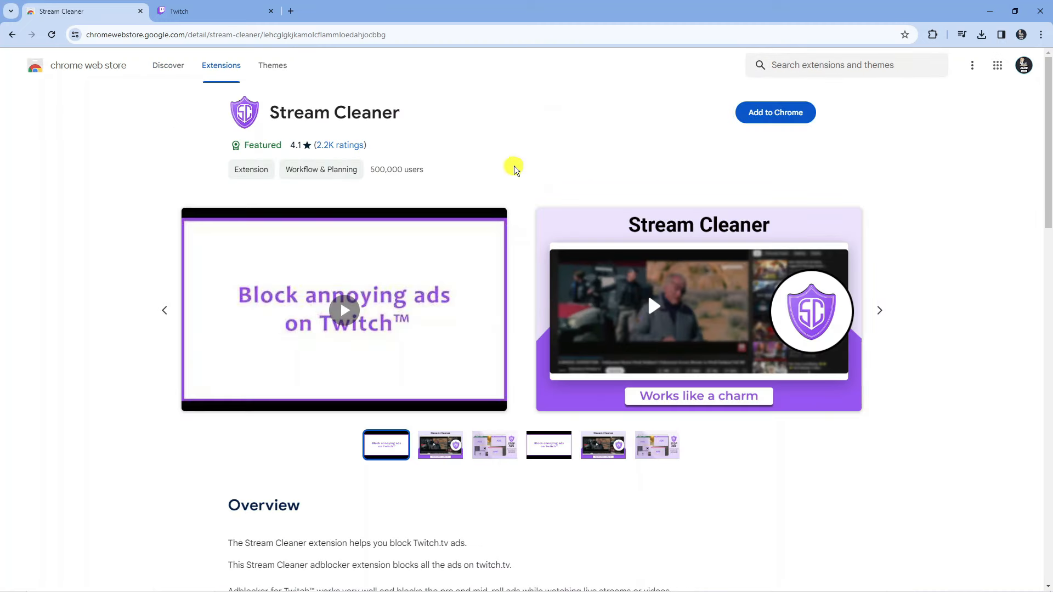
{"action": "mouse_move", "coordinate": [322, 119]}
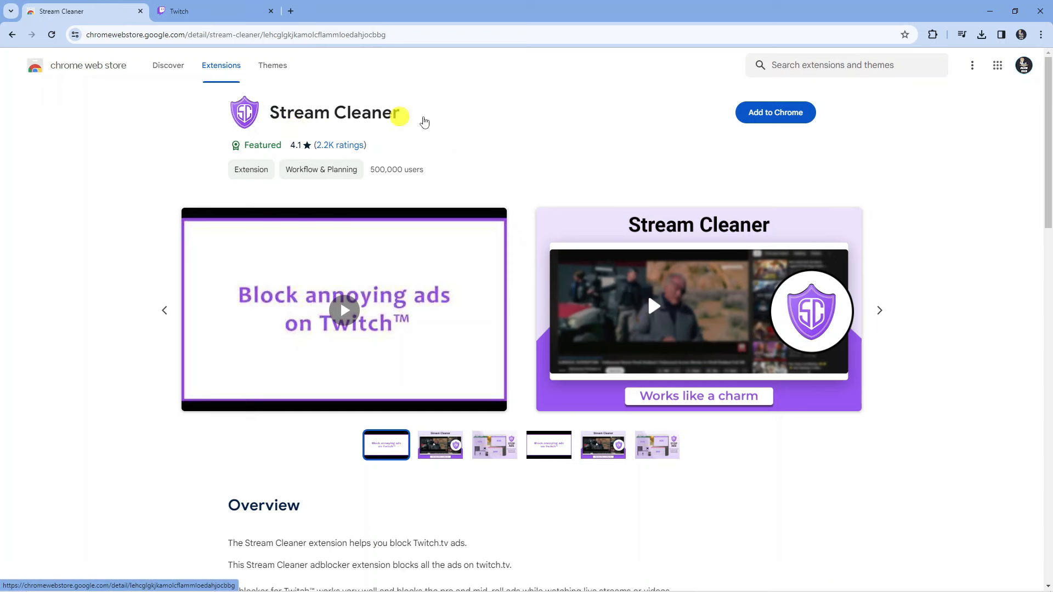
{"action": "mouse_move", "coordinate": [772, 132]}
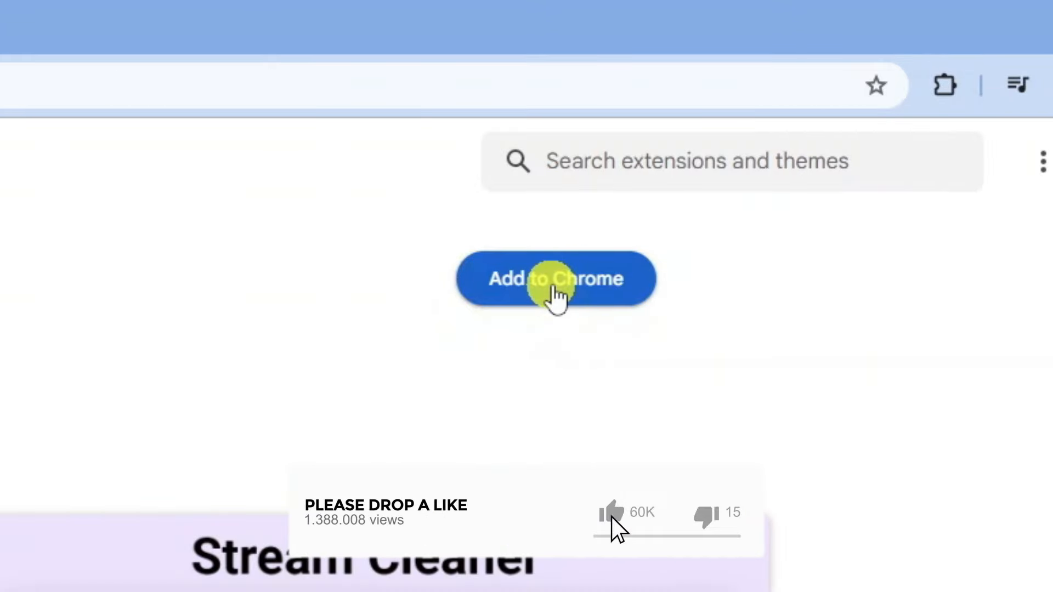
- Start adding Stream Cleaner to Chrome to bring up the permissions prompt
{"action": "left_click", "coordinate": [556, 278]}
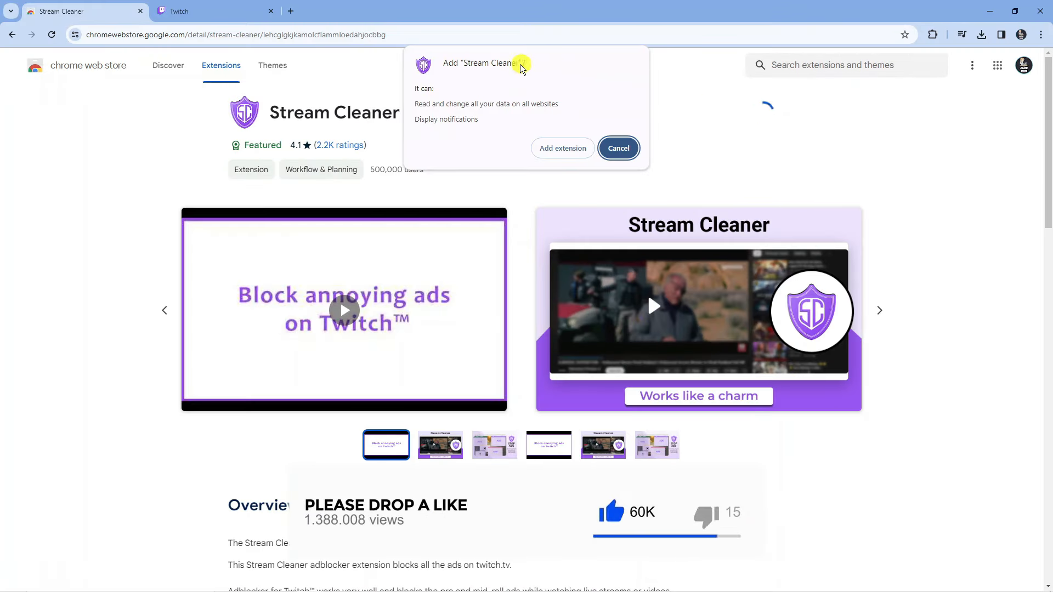
{"action": "mouse_move", "coordinate": [540, 137]}
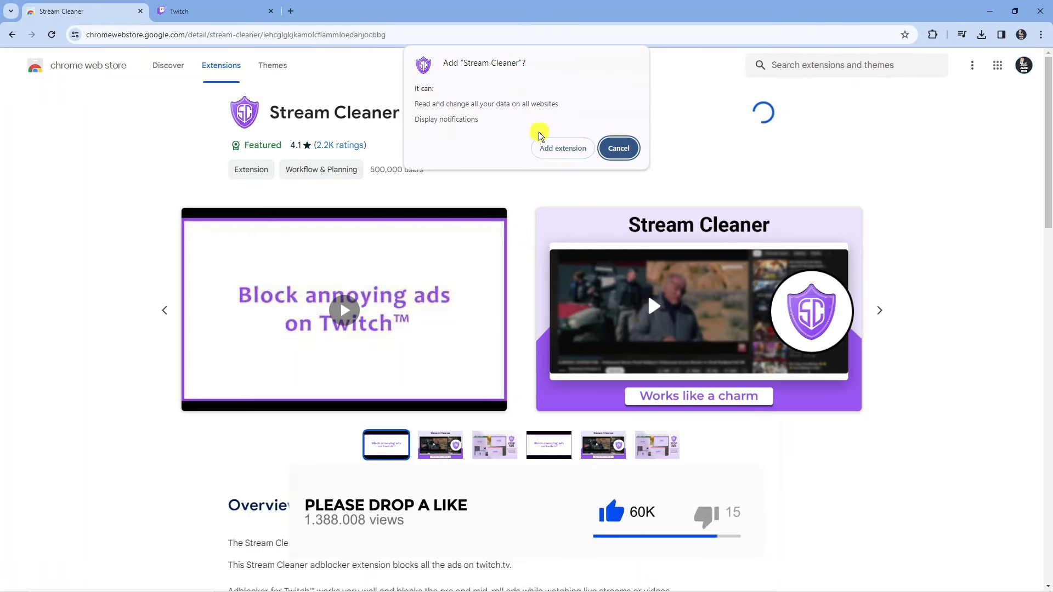
- Confirm adding the Stream Cleaner extension in the install prompt
{"action": "left_click", "coordinate": [562, 147]}
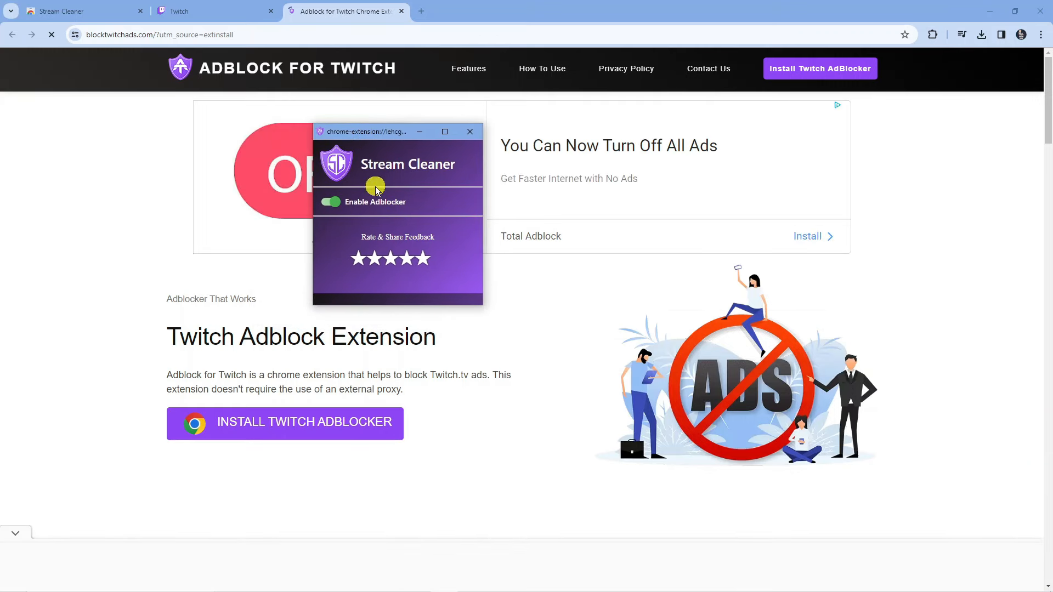
- Ensure Stream Cleaner's adblocker is enabled and return to the Twitch tab
{"action": "left_click", "coordinate": [331, 202]}
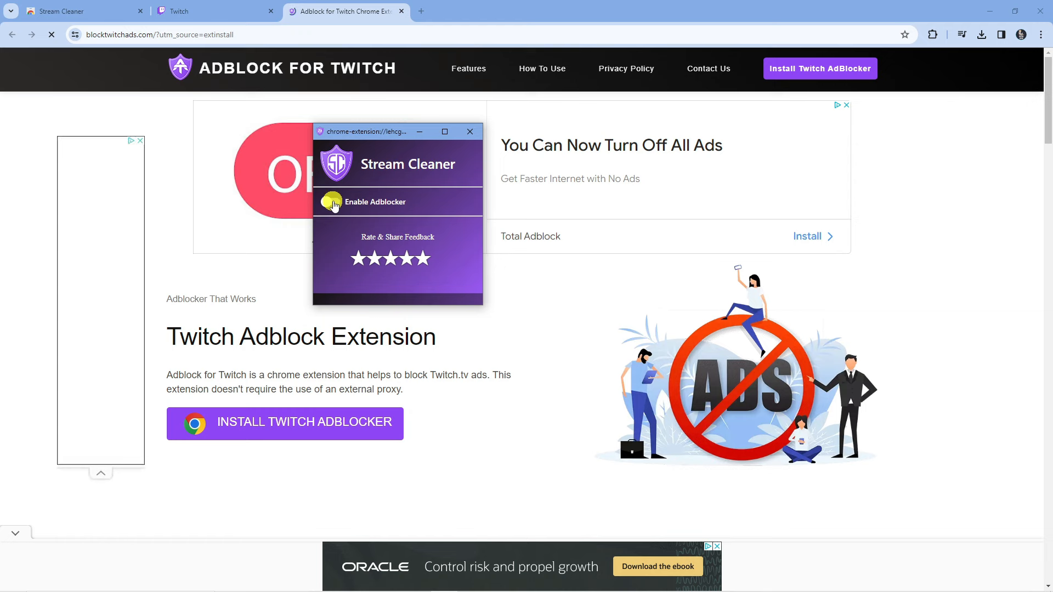
{"action": "left_click", "coordinate": [330, 201]}
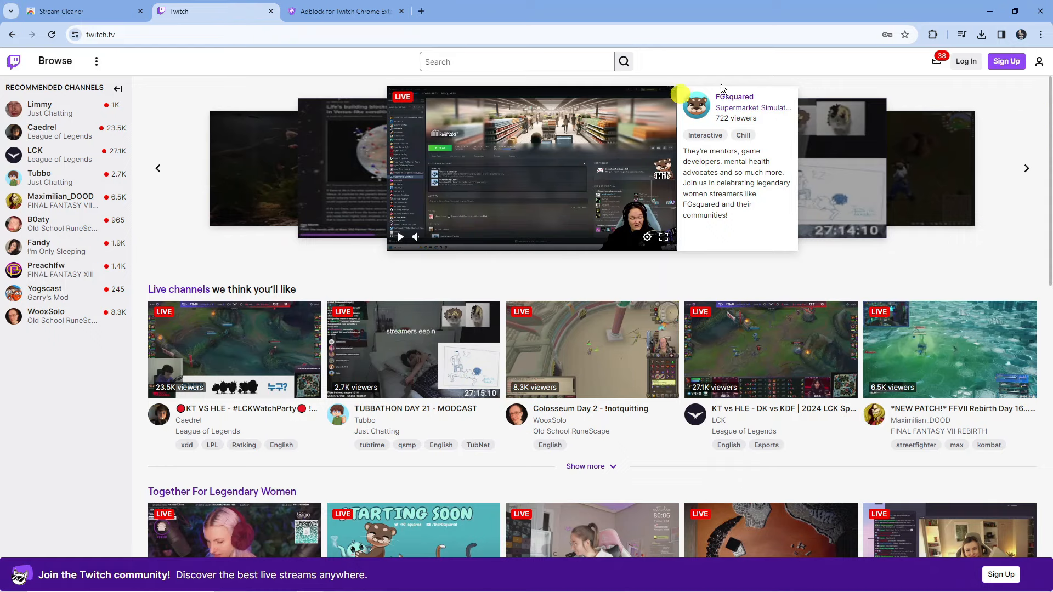
- Open the featured Rainbow6 live stream from the Twitch home carousel
{"action": "left_click", "coordinate": [530, 168]}
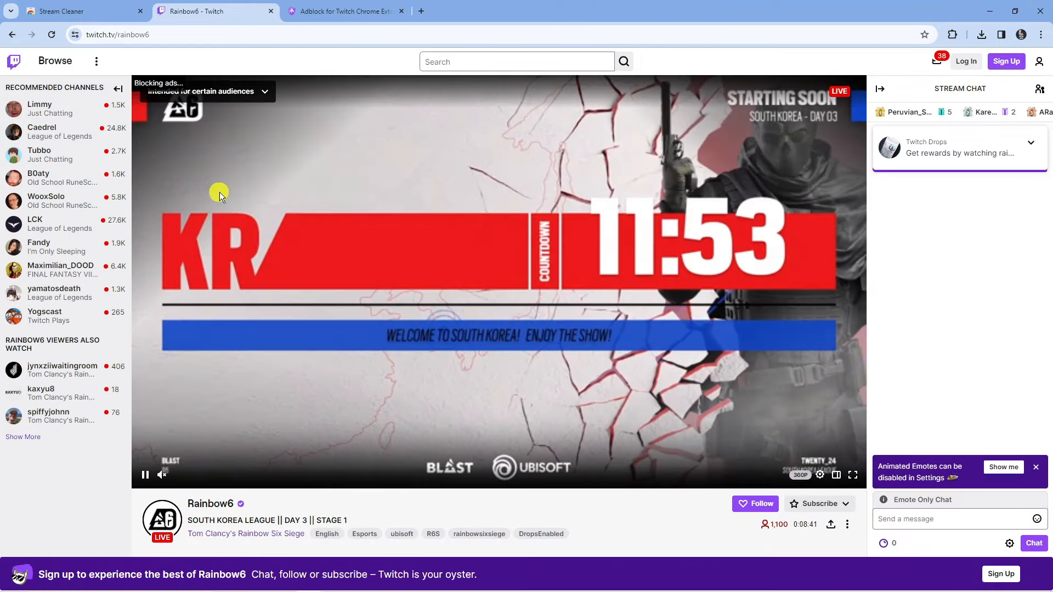
{"action": "mouse_move", "coordinate": [289, 177]}
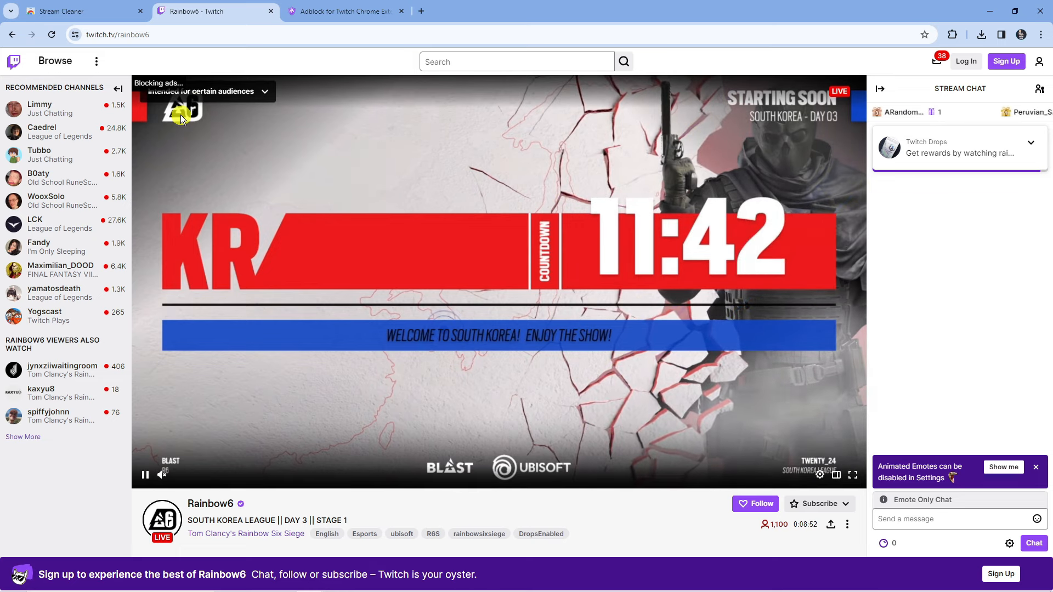
{"action": "mouse_move", "coordinate": [350, 203]}
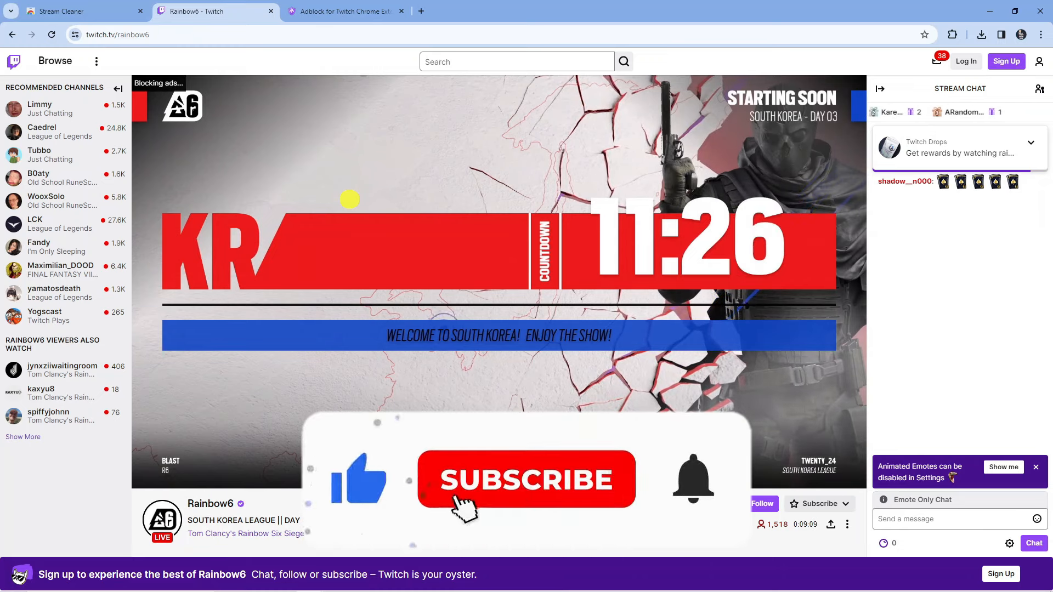
{"action": "left_click", "coordinate": [525, 479]}
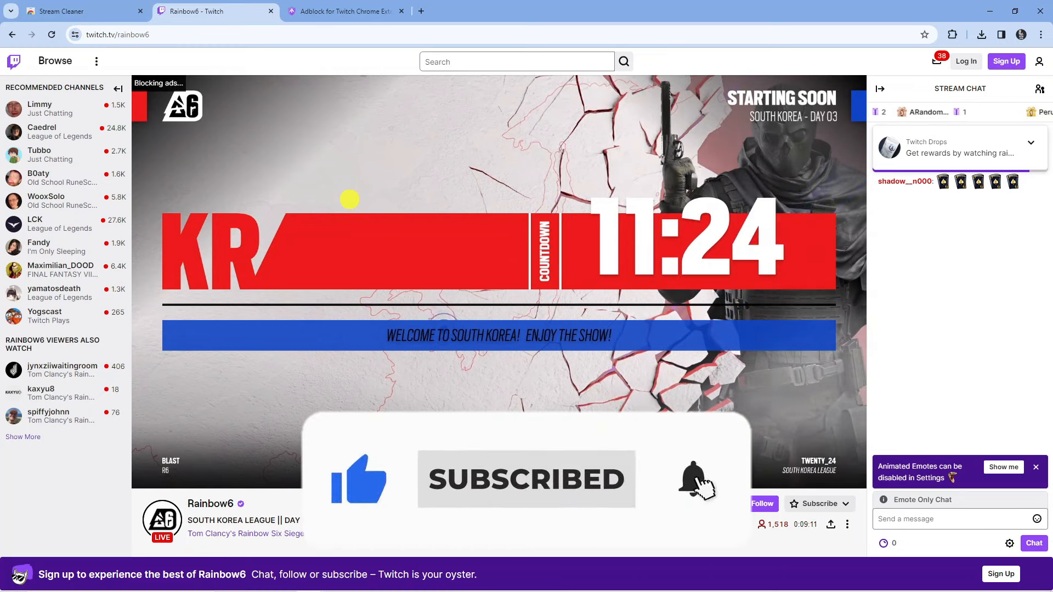